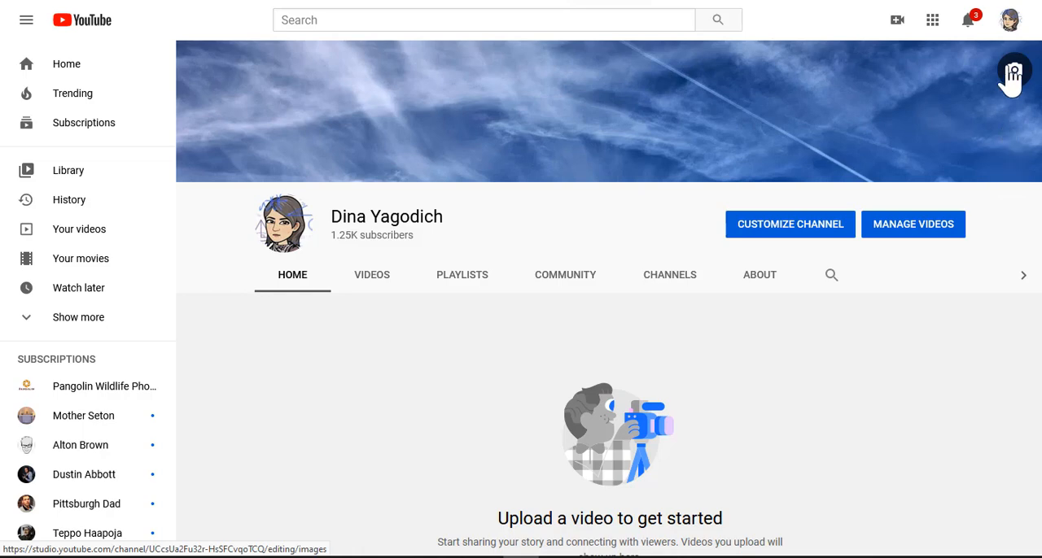
- Open the SR math 285 oct 22 video's automatic English captions for editing
left_click(1009, 20)
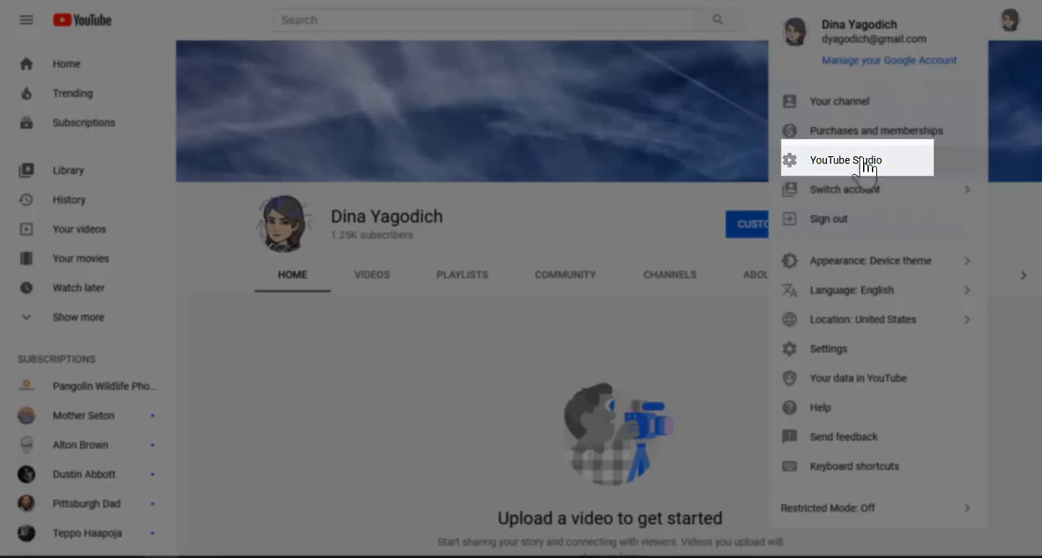
left_click(845, 160)
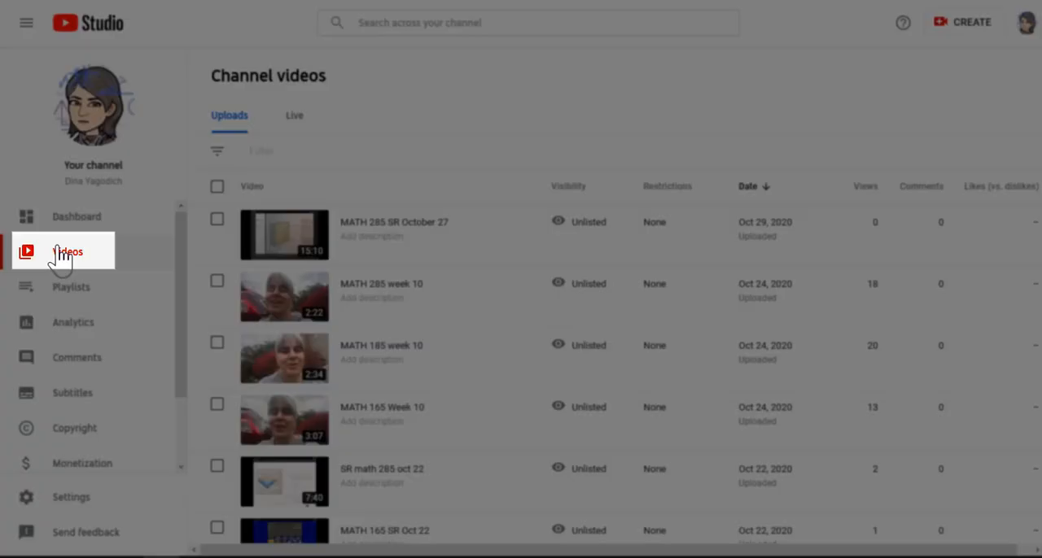
left_click(68, 251)
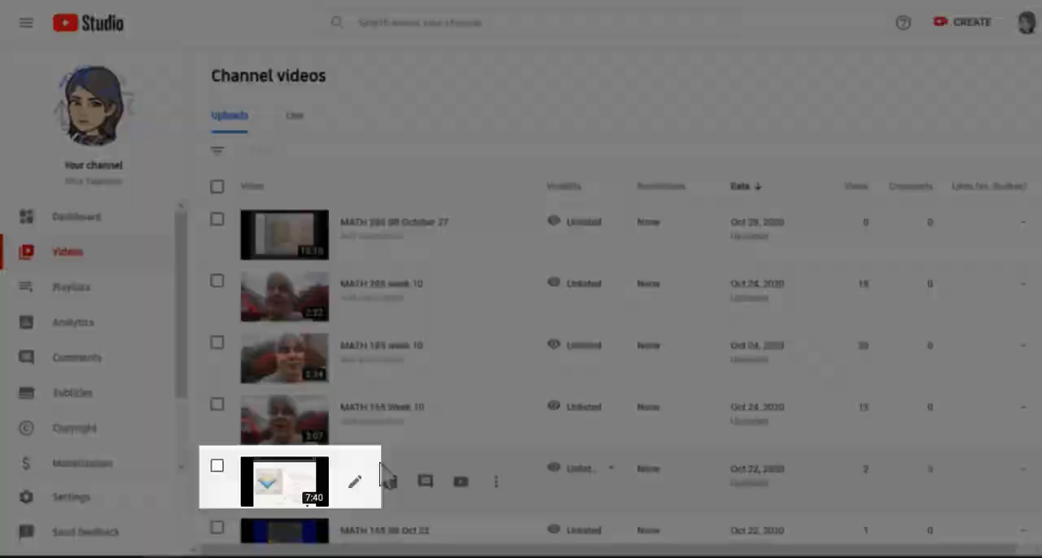
left_click(354, 482)
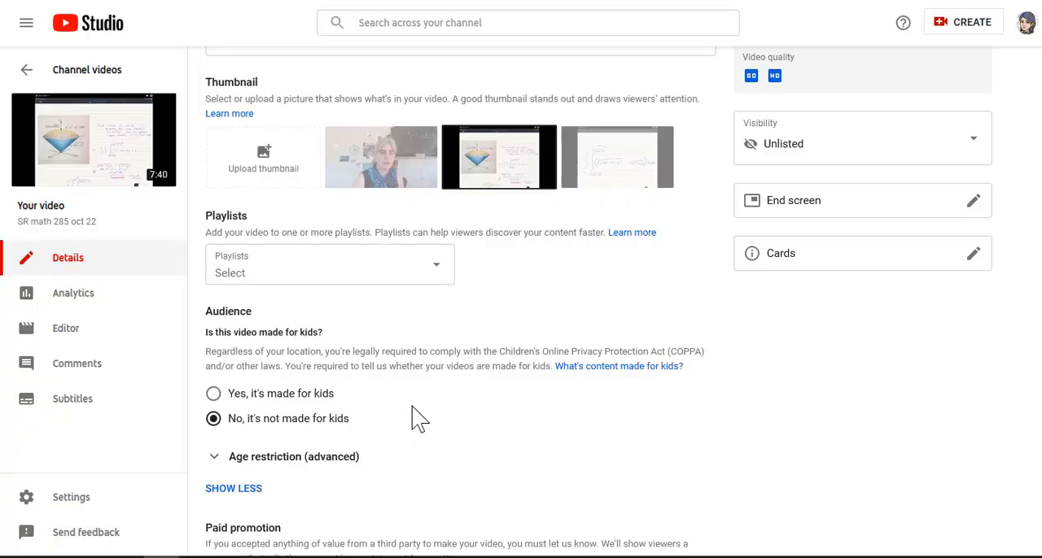
scroll("down", 3)
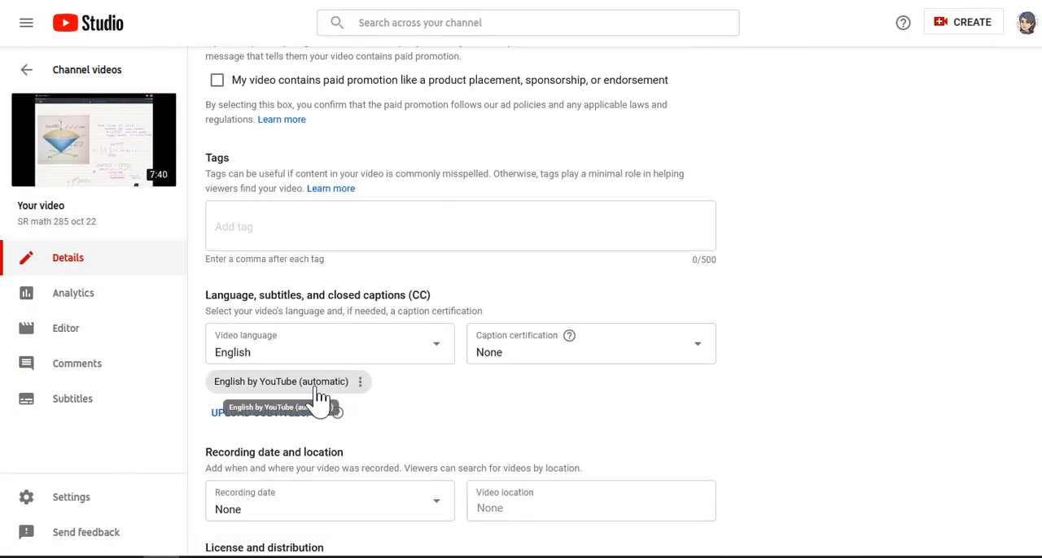
left_click(360, 381)
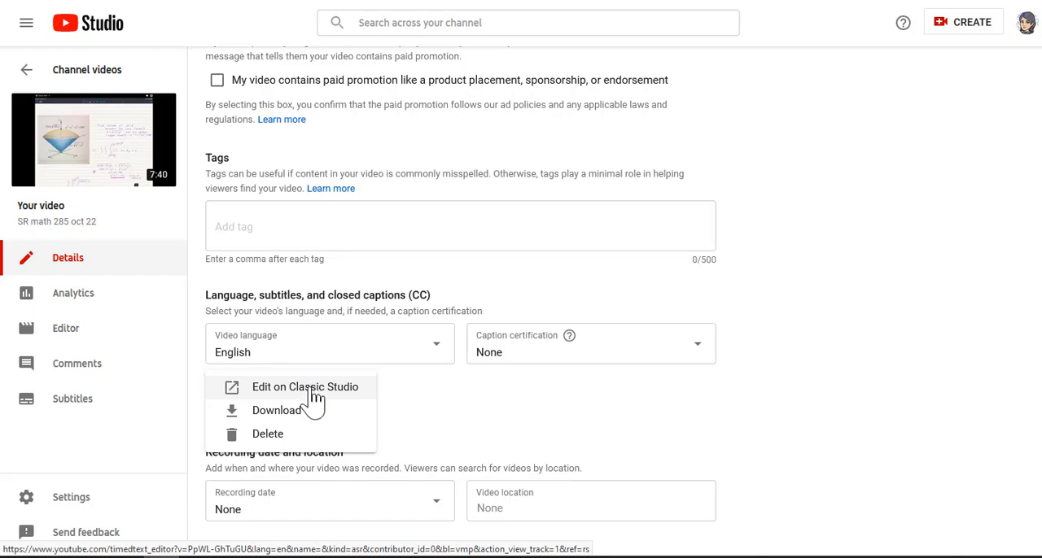
left_click(305, 386)
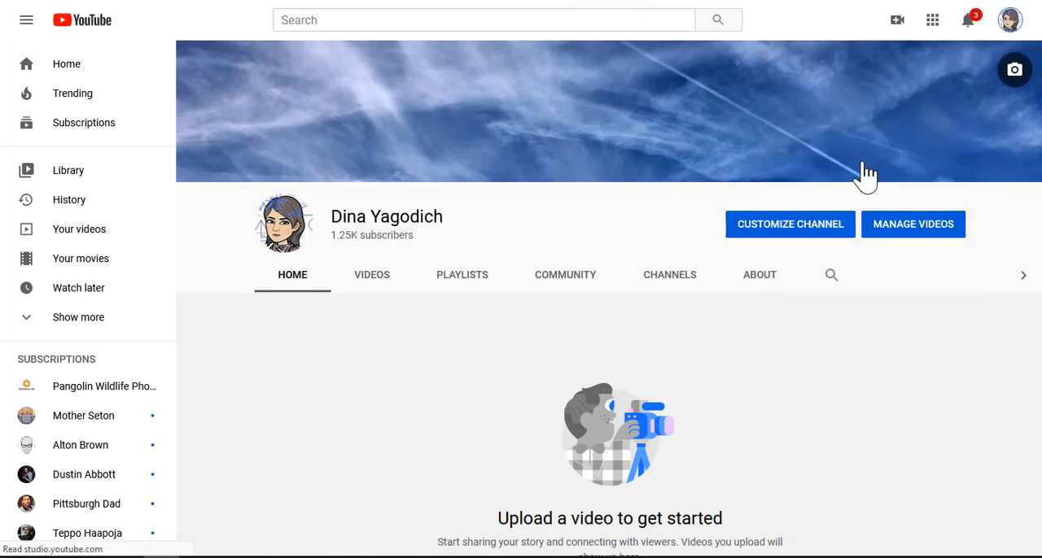
- From Studio's Subtitles list, open the MATH 165 week 9 intro video
left_click(913, 224)
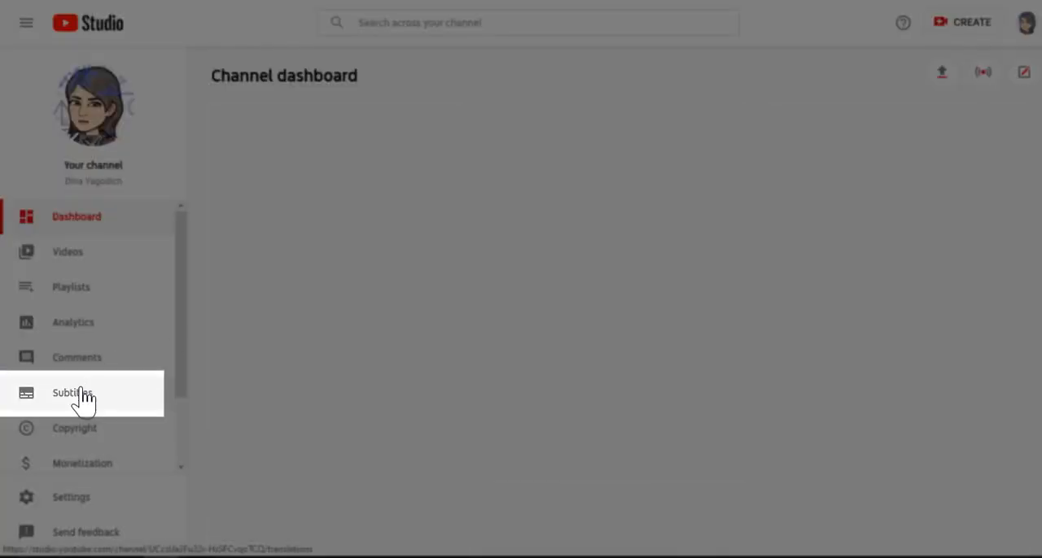
left_click(72, 393)
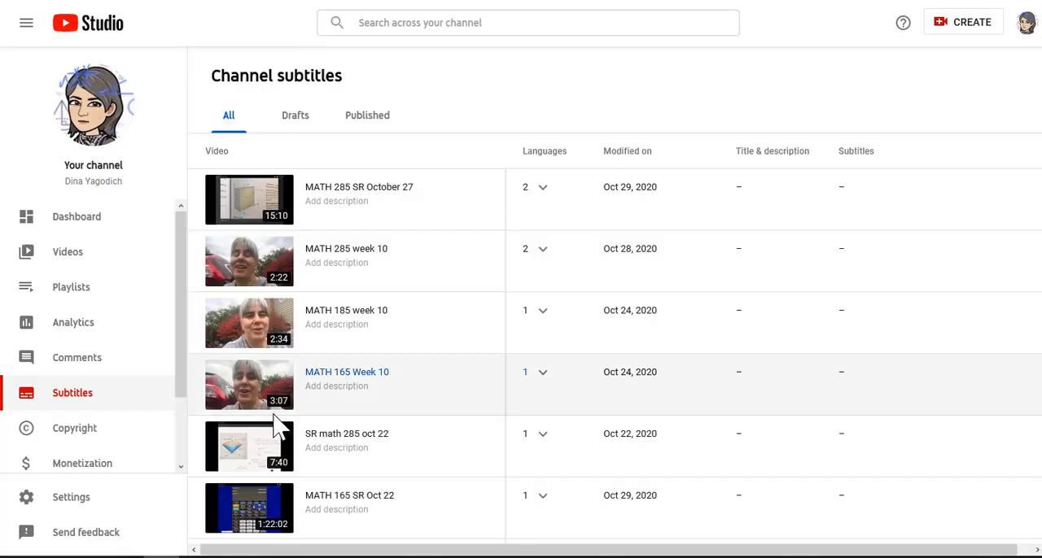
scroll("down", 3)
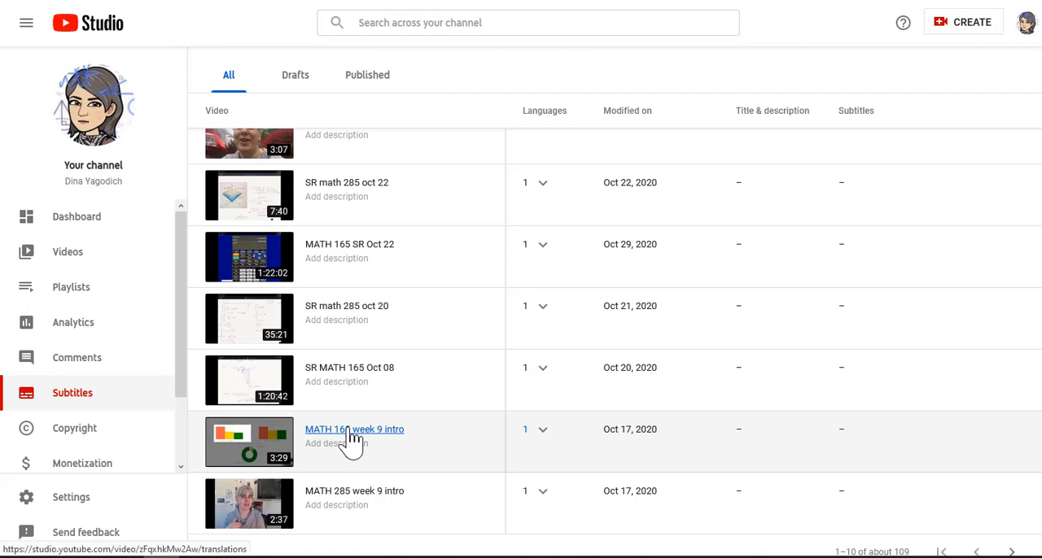
left_click(354, 429)
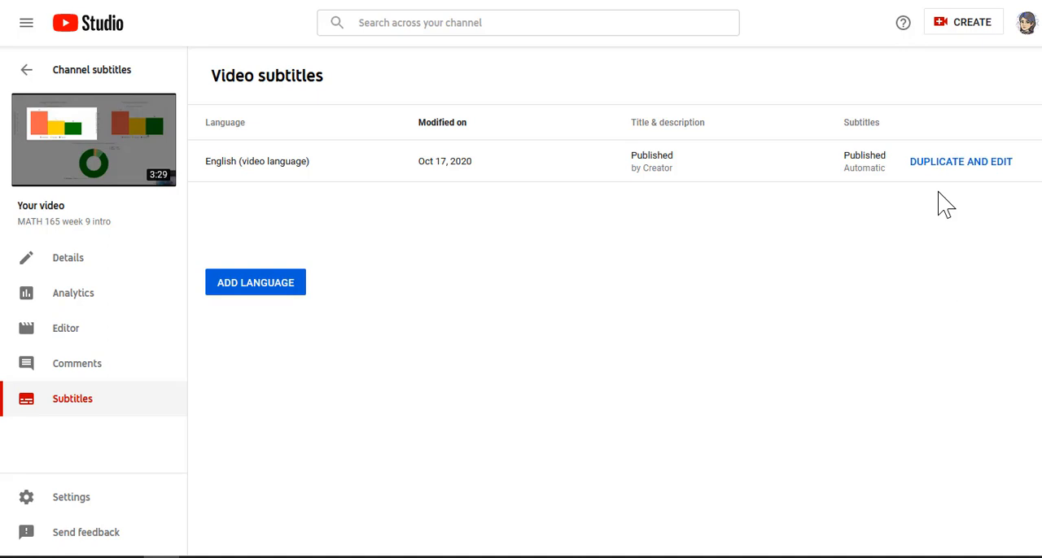
mouse_move(961, 171)
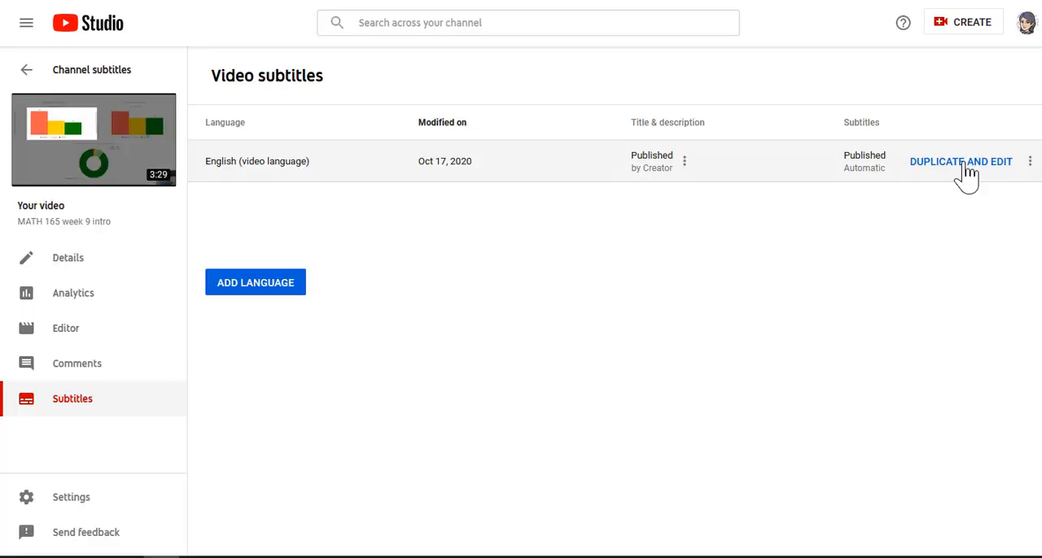
- Duplicate the automatic English captions into an editable copy and scroll through the transcript
left_click(961, 162)
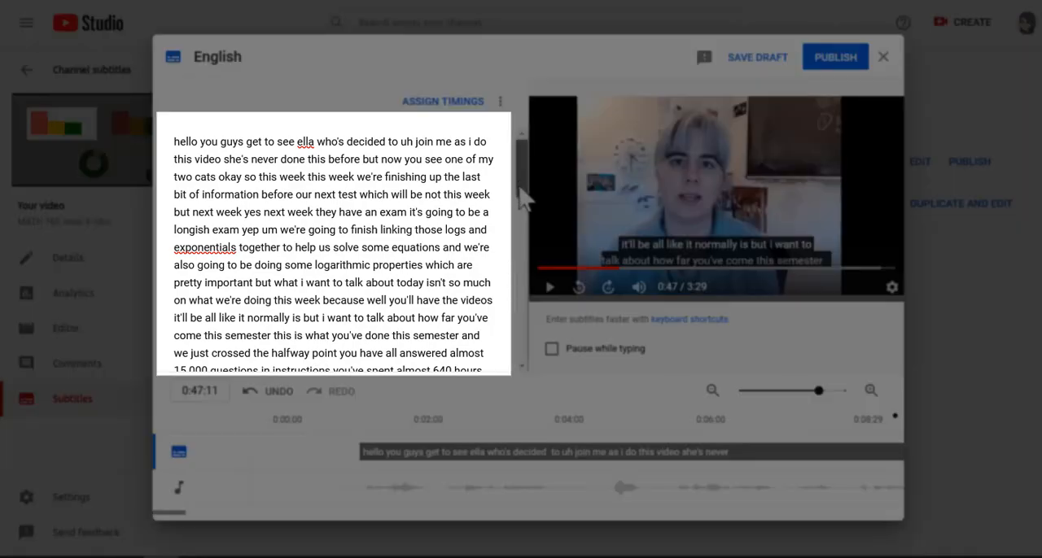
scroll("down", 3)
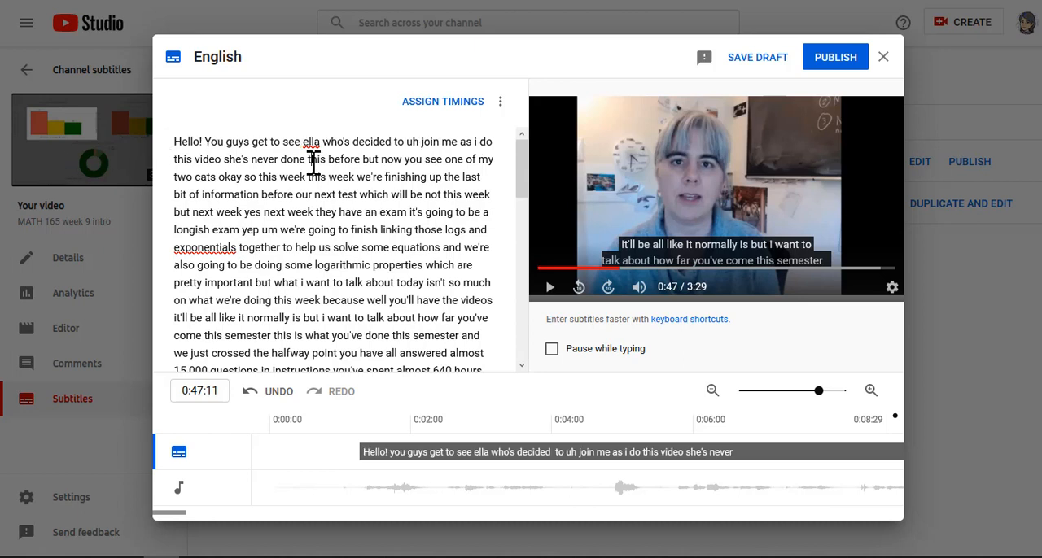
mouse_move(312, 143)
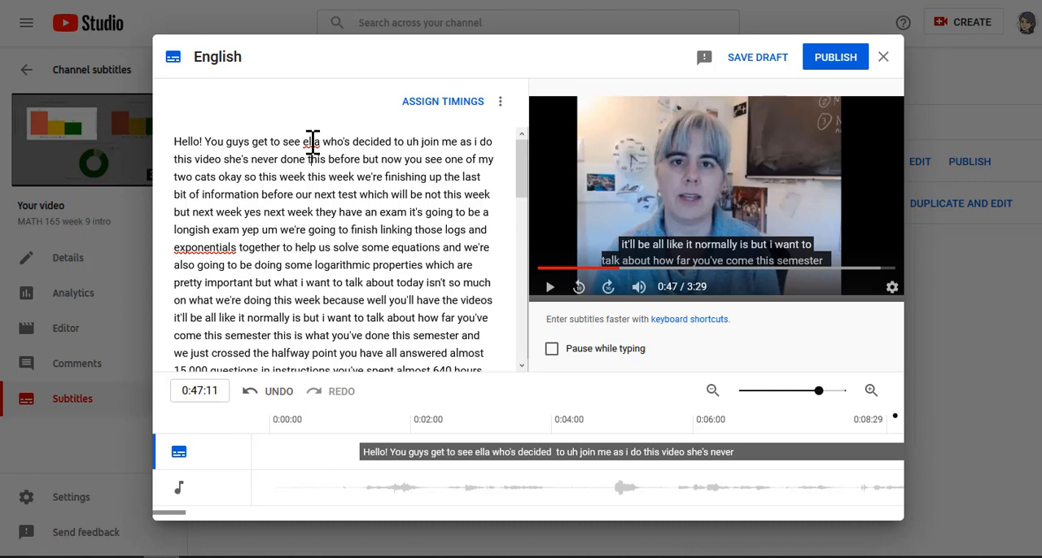
- Correct 'ella' to 'Ella' via spelling suggestions, then publish the edited English captions
right_click(312, 141)
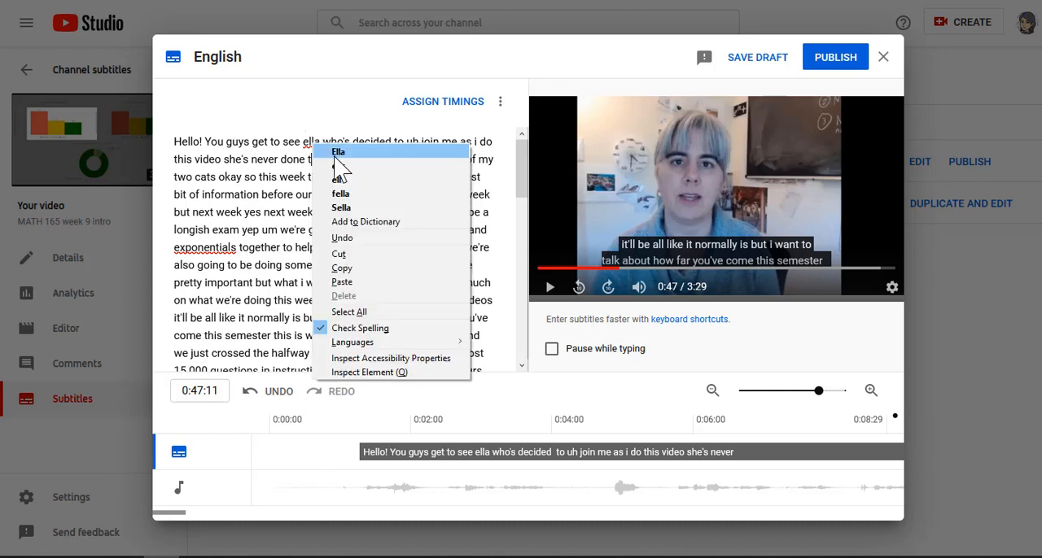
left_click(338, 152)
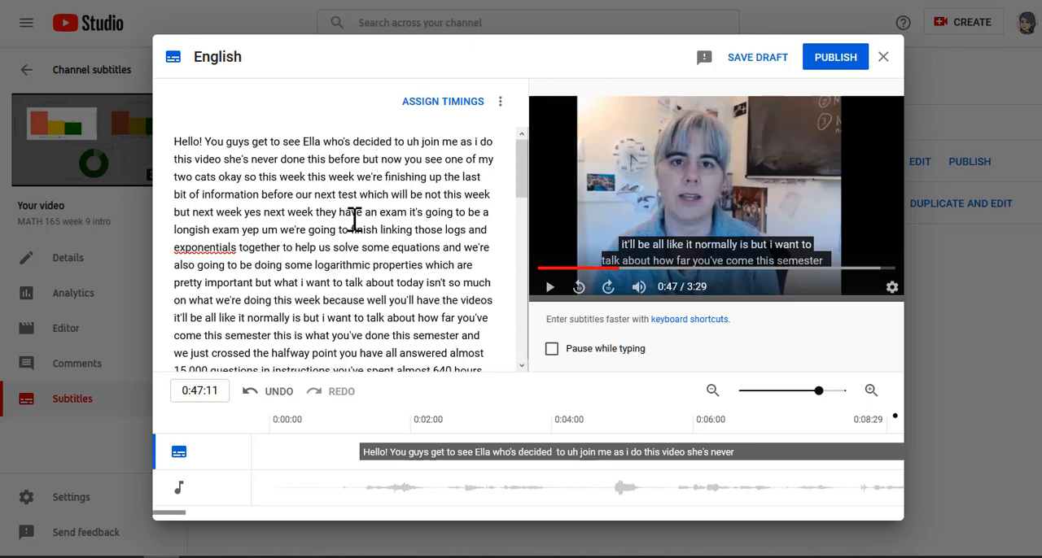
scroll("down", 3)
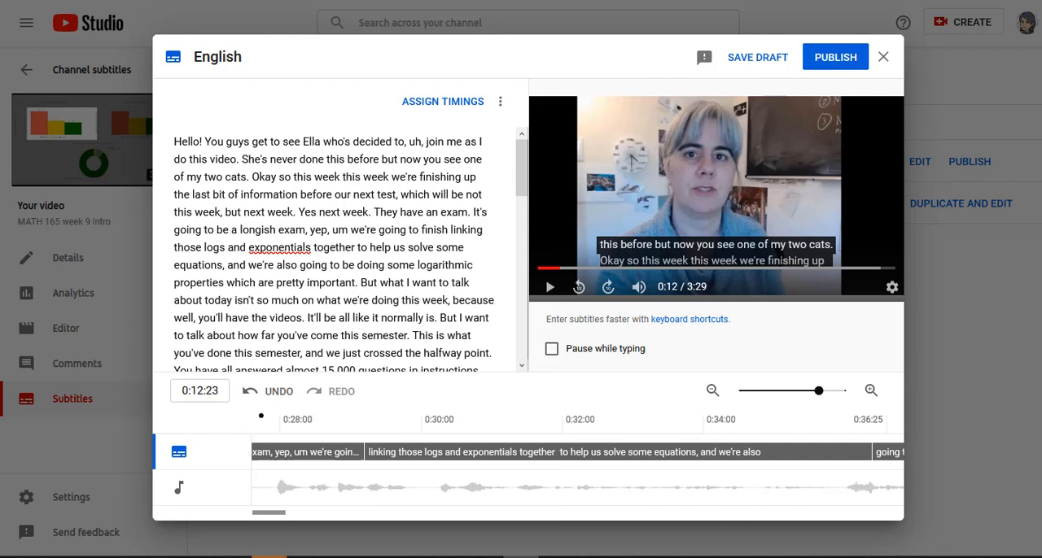
mouse_move(834, 57)
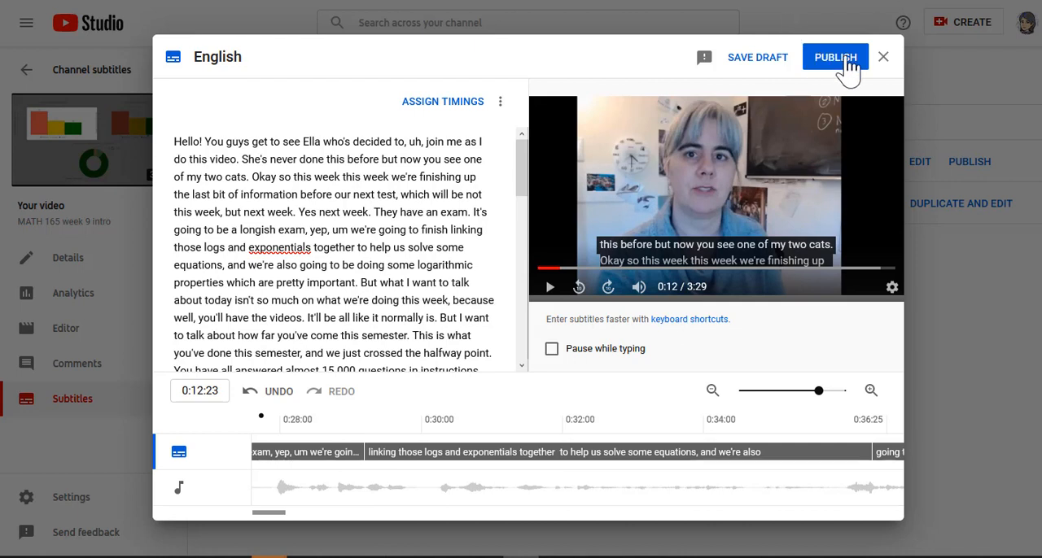
left_click(834, 57)
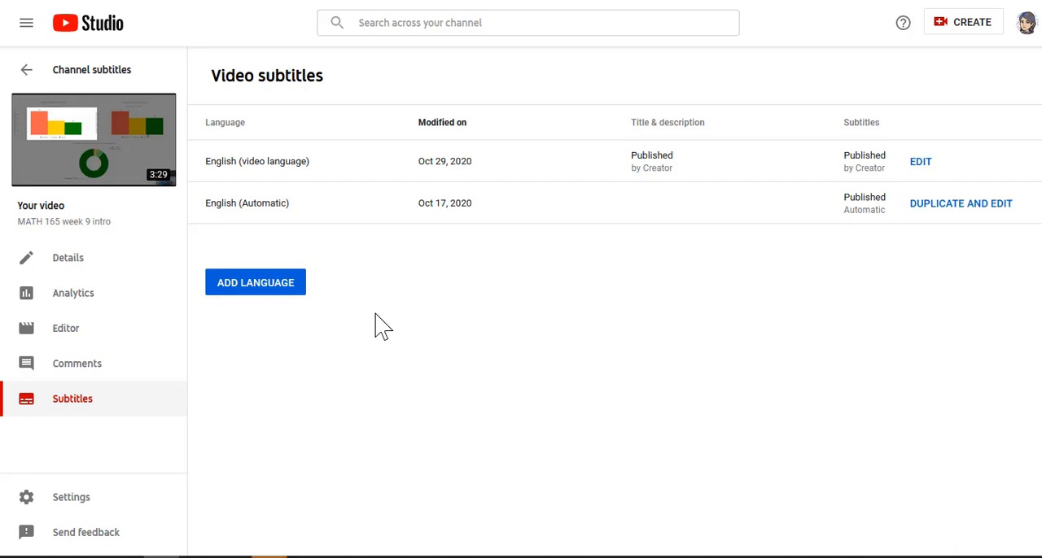
mouse_move(93, 139)
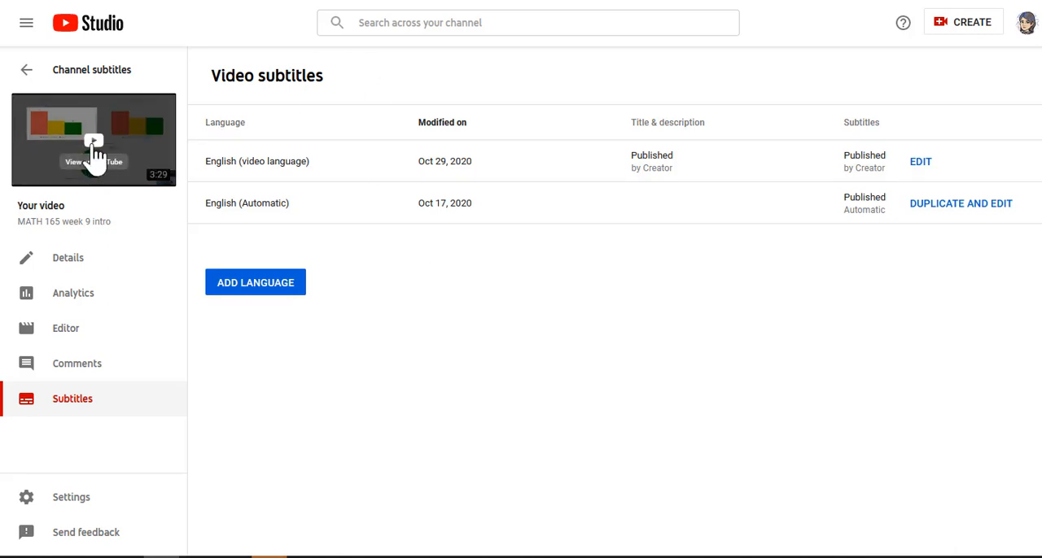
- Open MATH 165 week 9 intro on its YouTube watch page
left_click(93, 139)
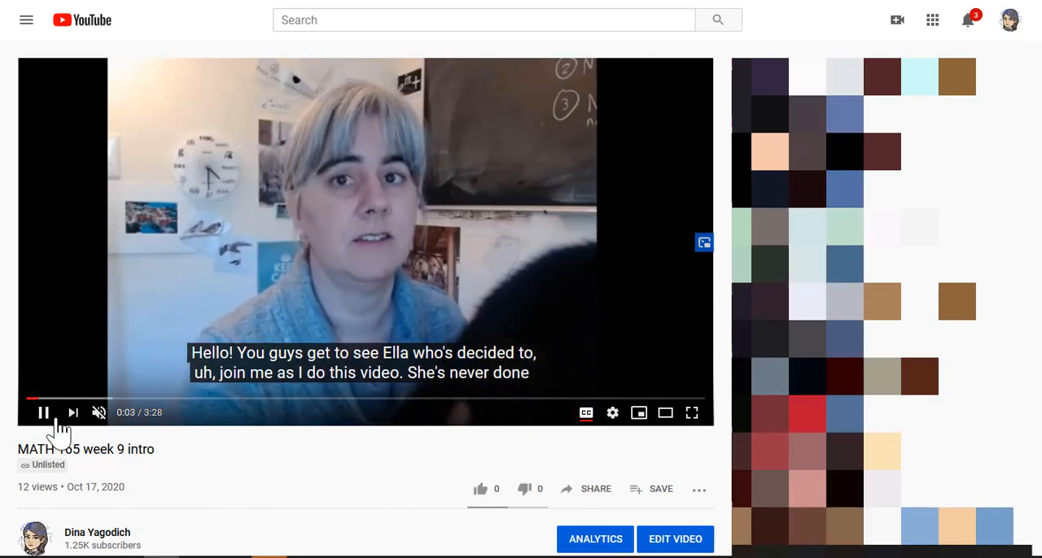
- Pause on a corrected caption, confirm the English subtitle track in settings, then resume
left_click(43, 413)
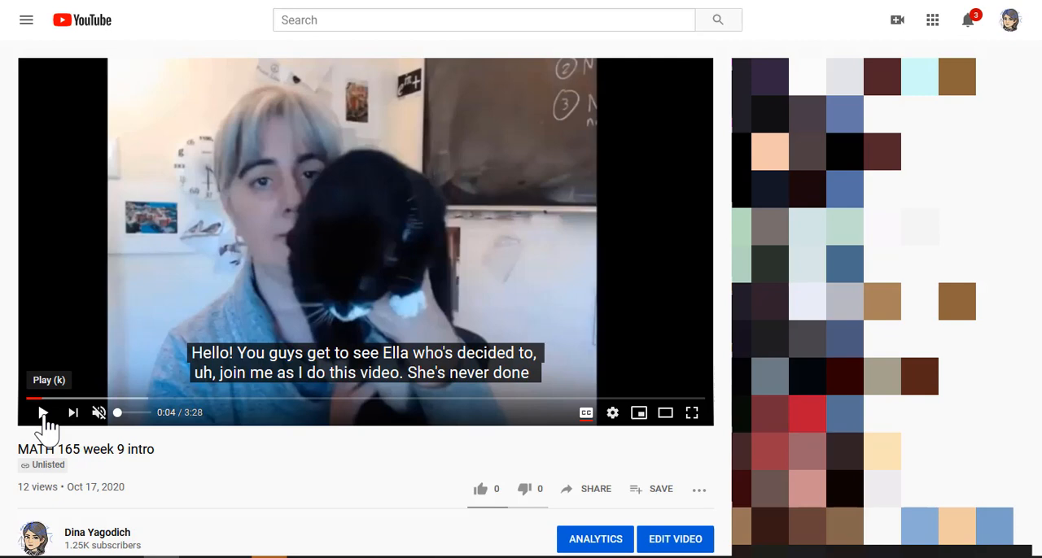
left_click(612, 412)
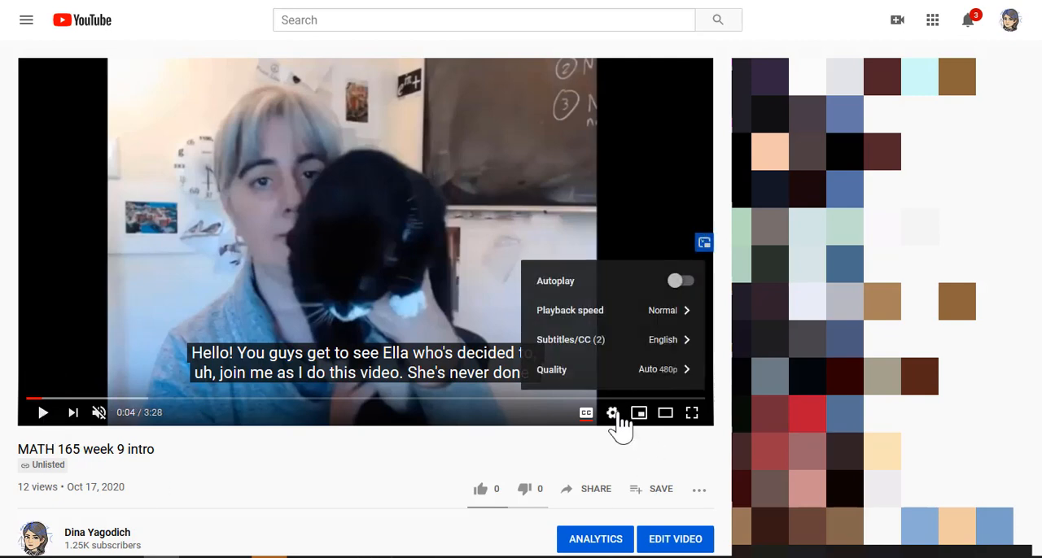
mouse_move(606, 358)
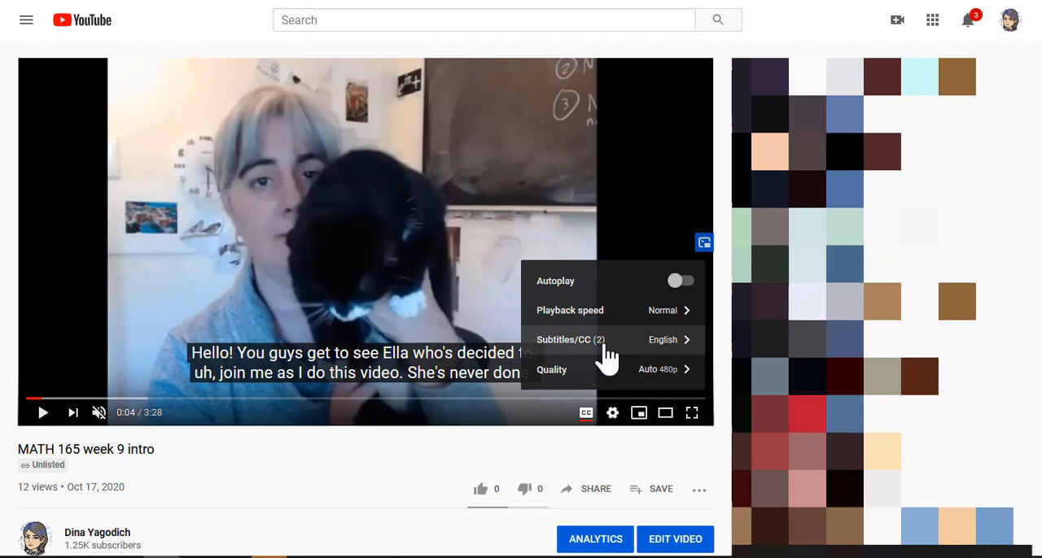
left_click(570, 339)
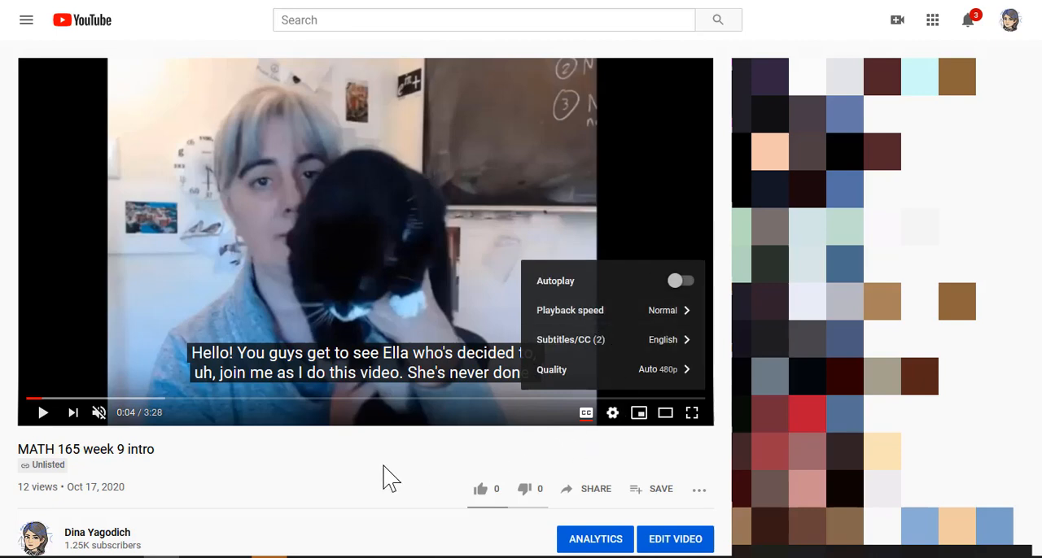
mouse_move(368, 481)
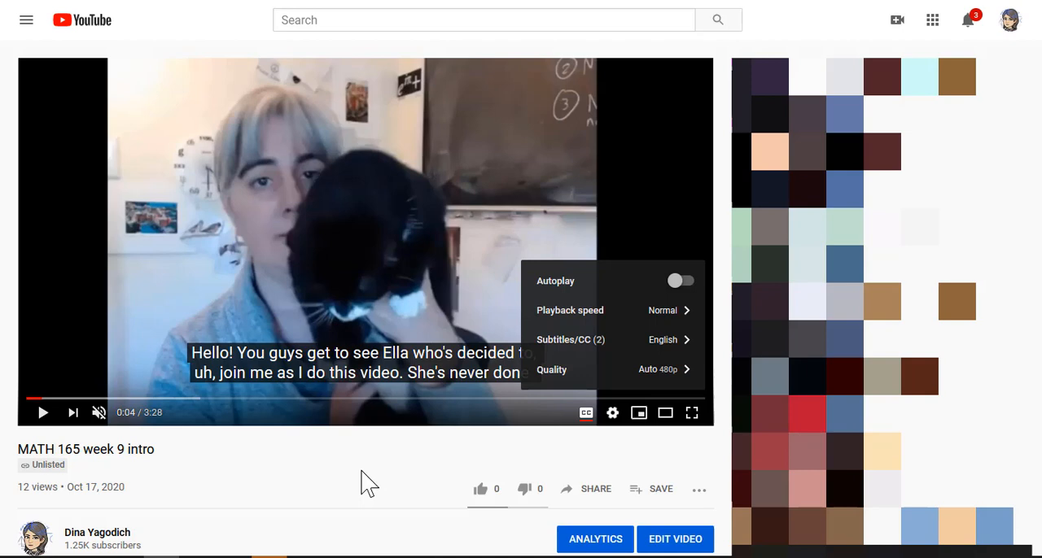
mouse_move(405, 478)
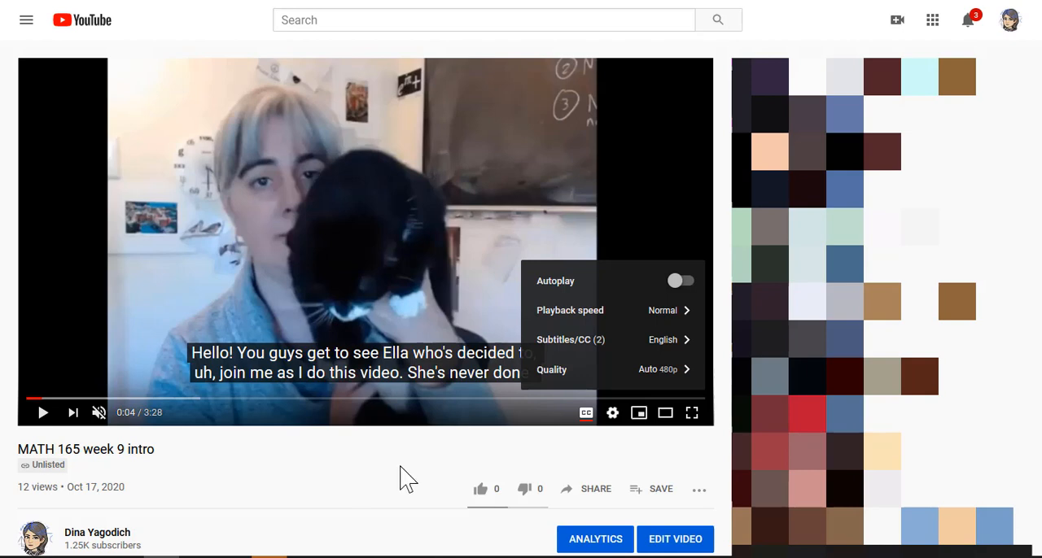
left_click(42, 413)
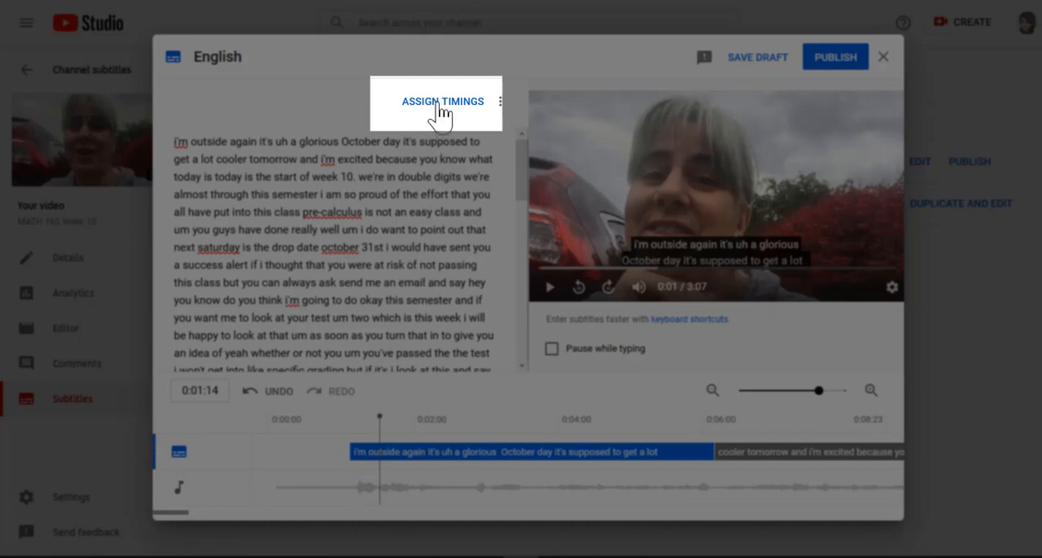
- Split the MATH 165 week 10 transcript into timed captions, then return to plain-text editing
left_click(442, 101)
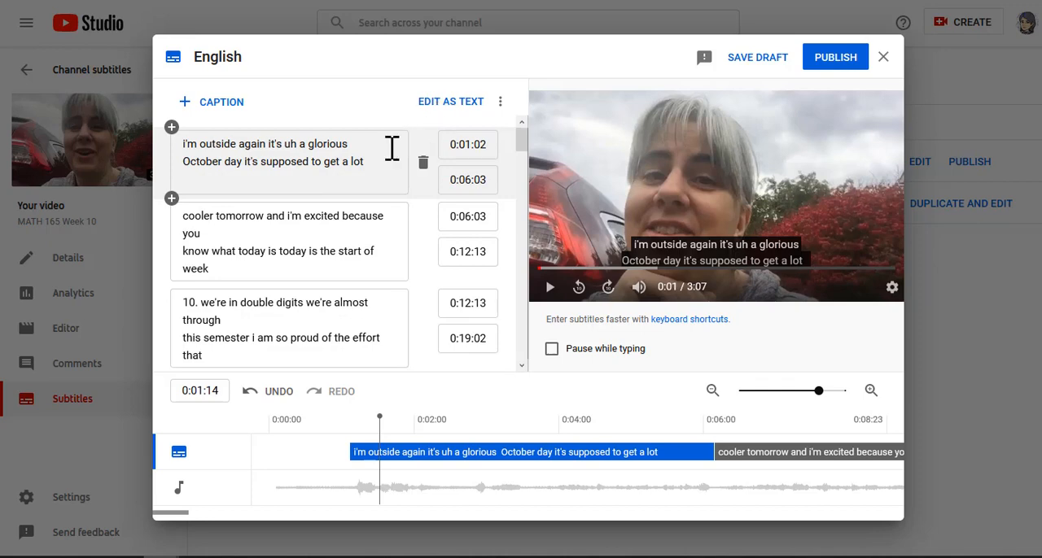
scroll("down", 3)
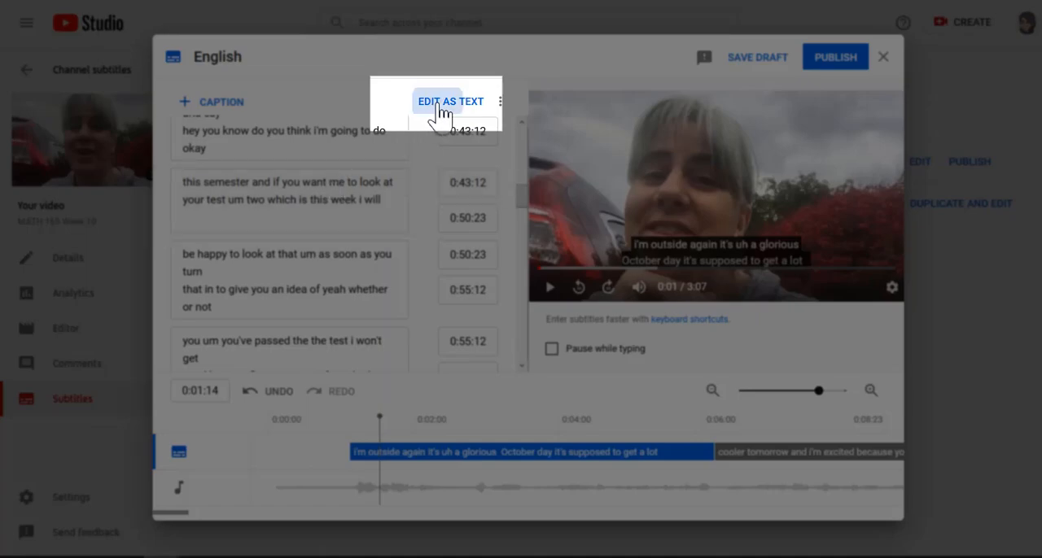
left_click(451, 100)
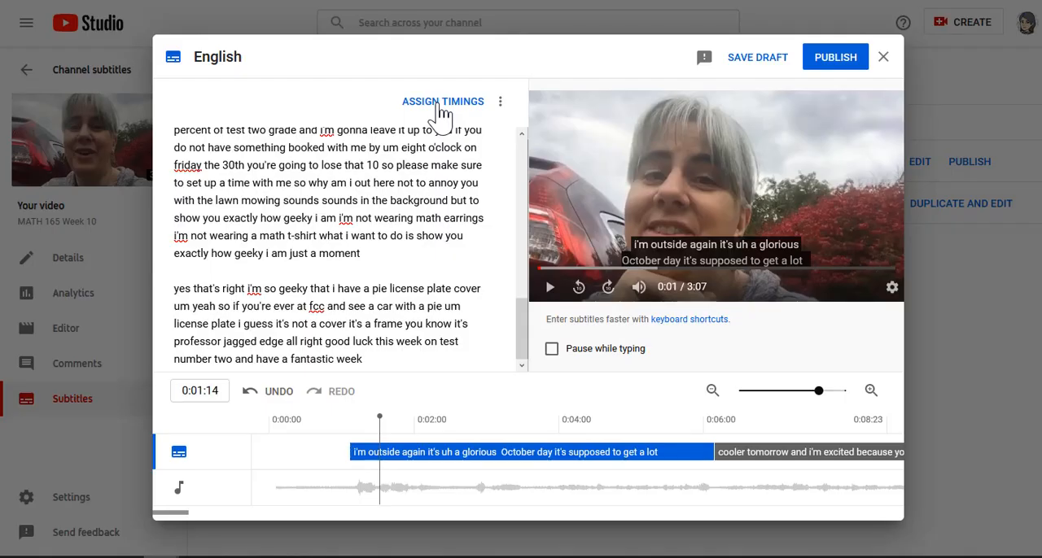